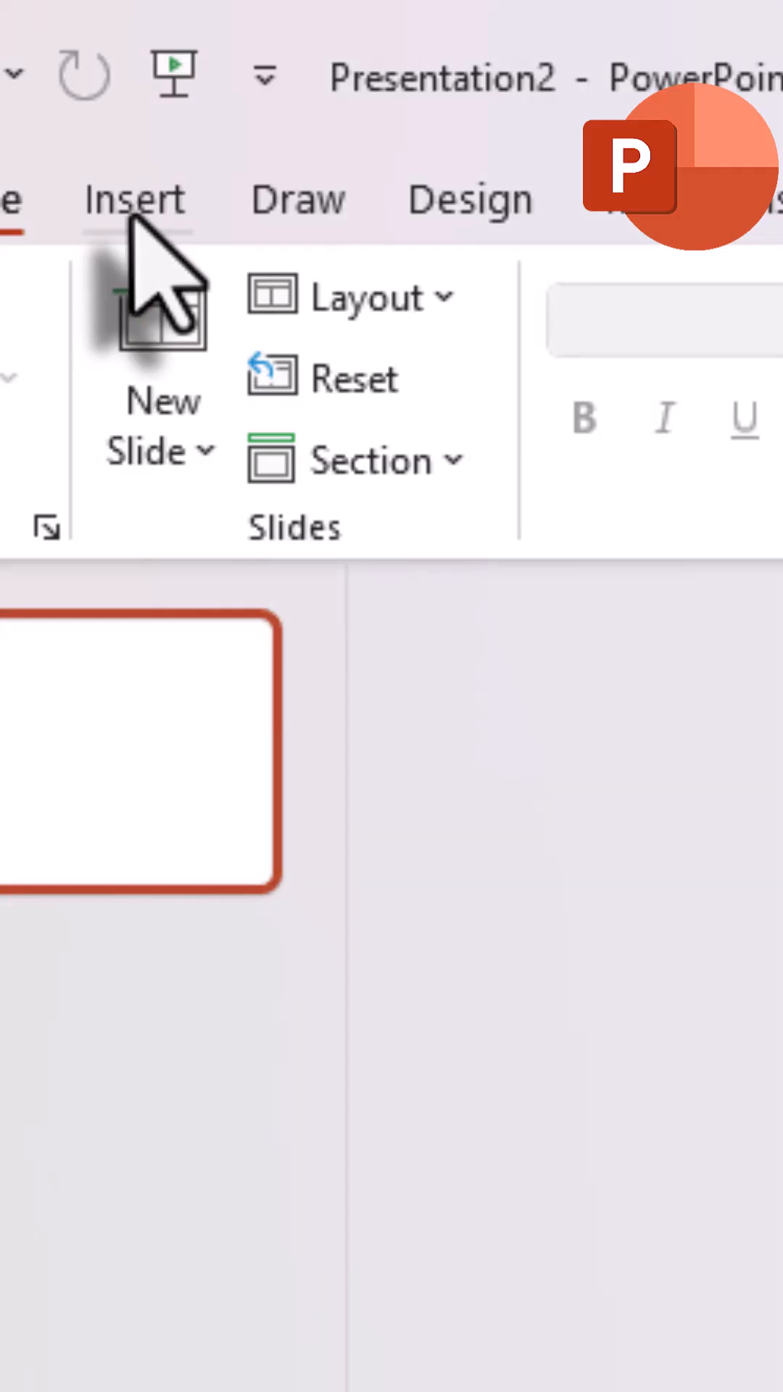
- Draw a wide rounded rectangle bar and search the stock icons for "gear"
{"action": "left_click", "coordinate": [251, 355]}
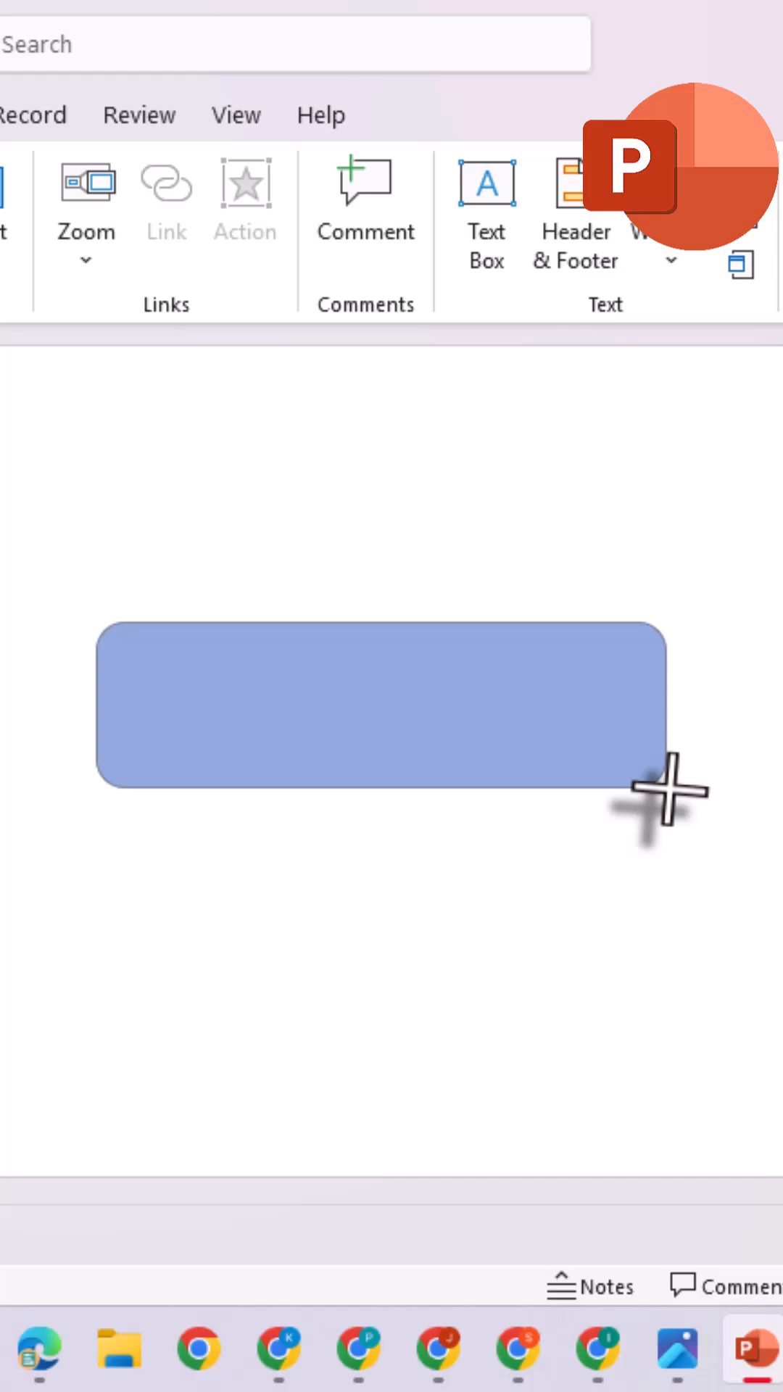
{"action": "left_click", "coordinate": [105, 154]}
{"action": "type", "text": "gear"}
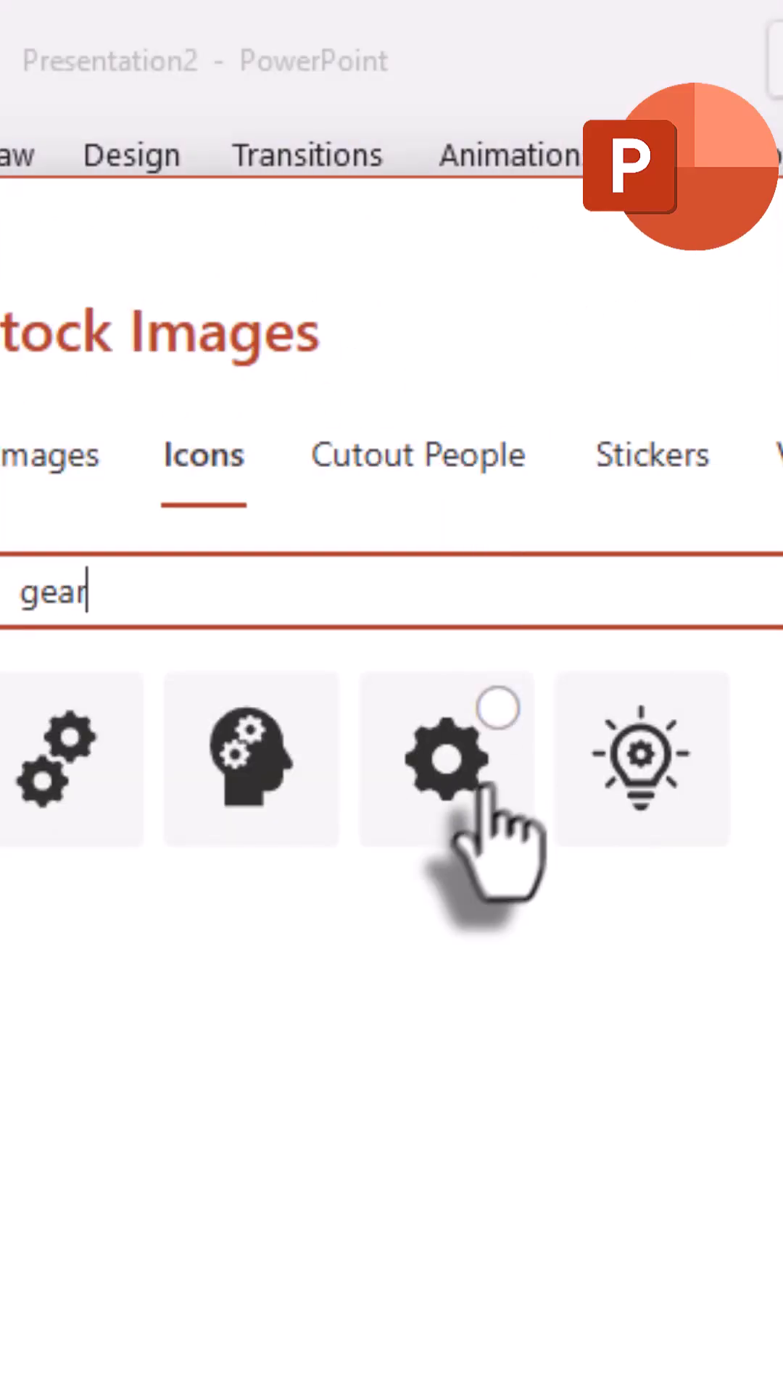
- Insert the single gear icon from the stock icon results onto the slide
{"action": "left_click", "coordinate": [448, 756]}
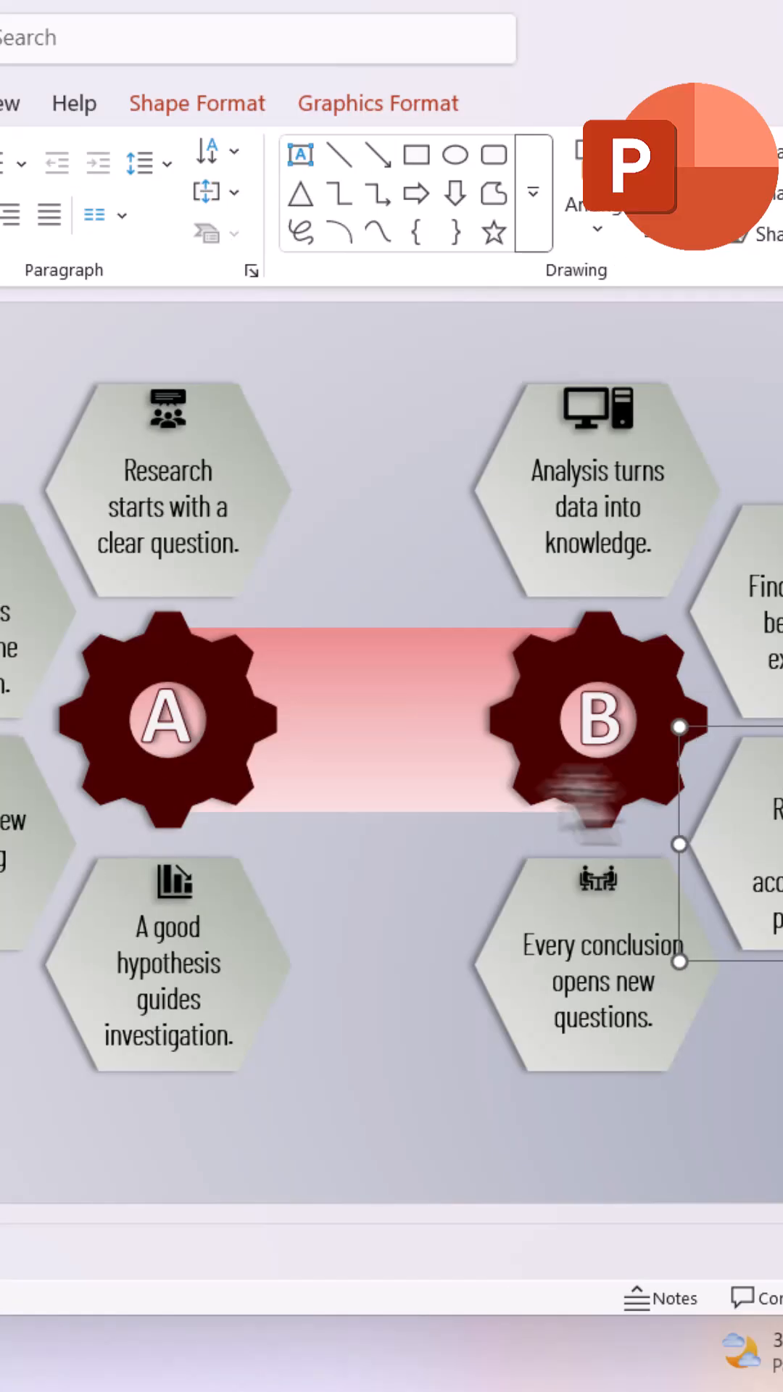
- Select a text hexagon beside gear B to finish arranging the hexagon tiles
{"action": "left_click", "coordinate": [355, 1154]}
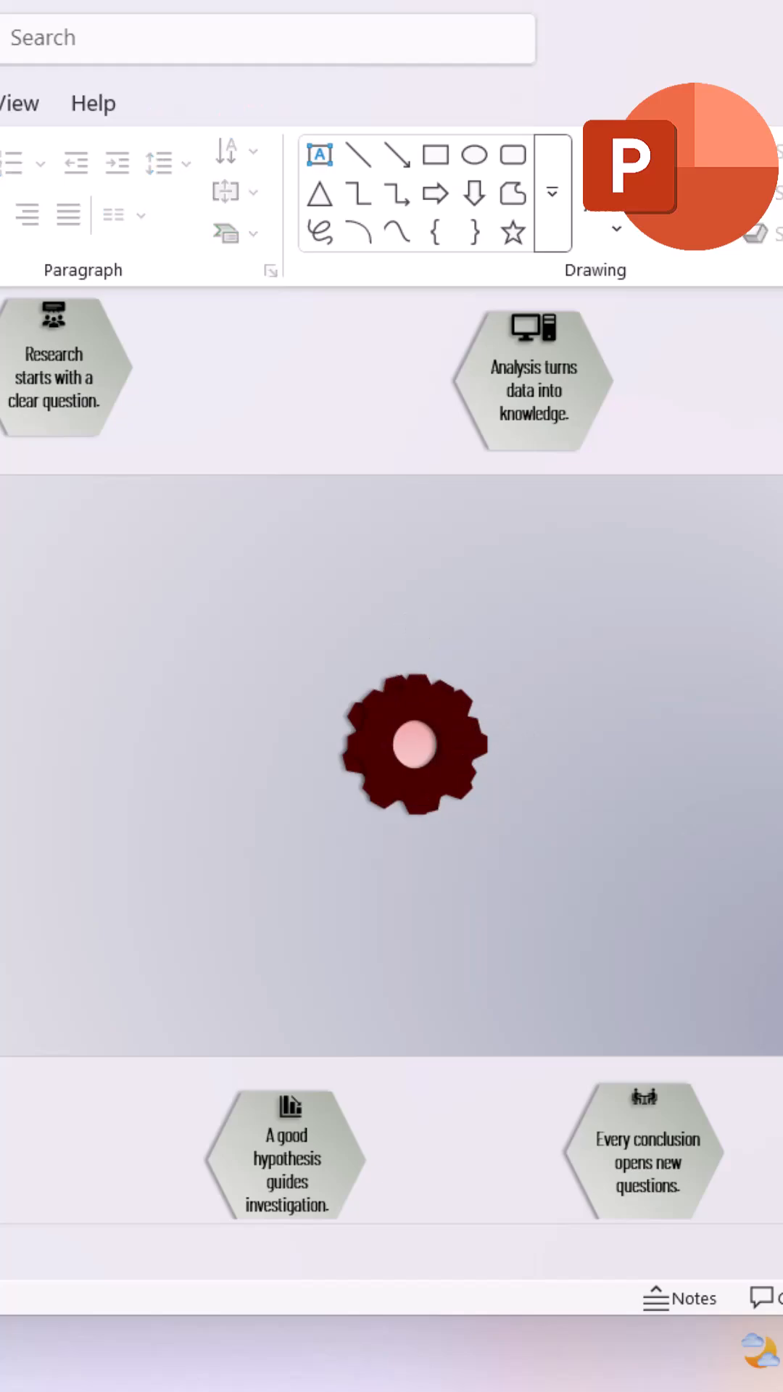
- Apply the Morph transition between the lone-gear slide and the full infographic
{"action": "left_click", "coordinate": [288, 104]}
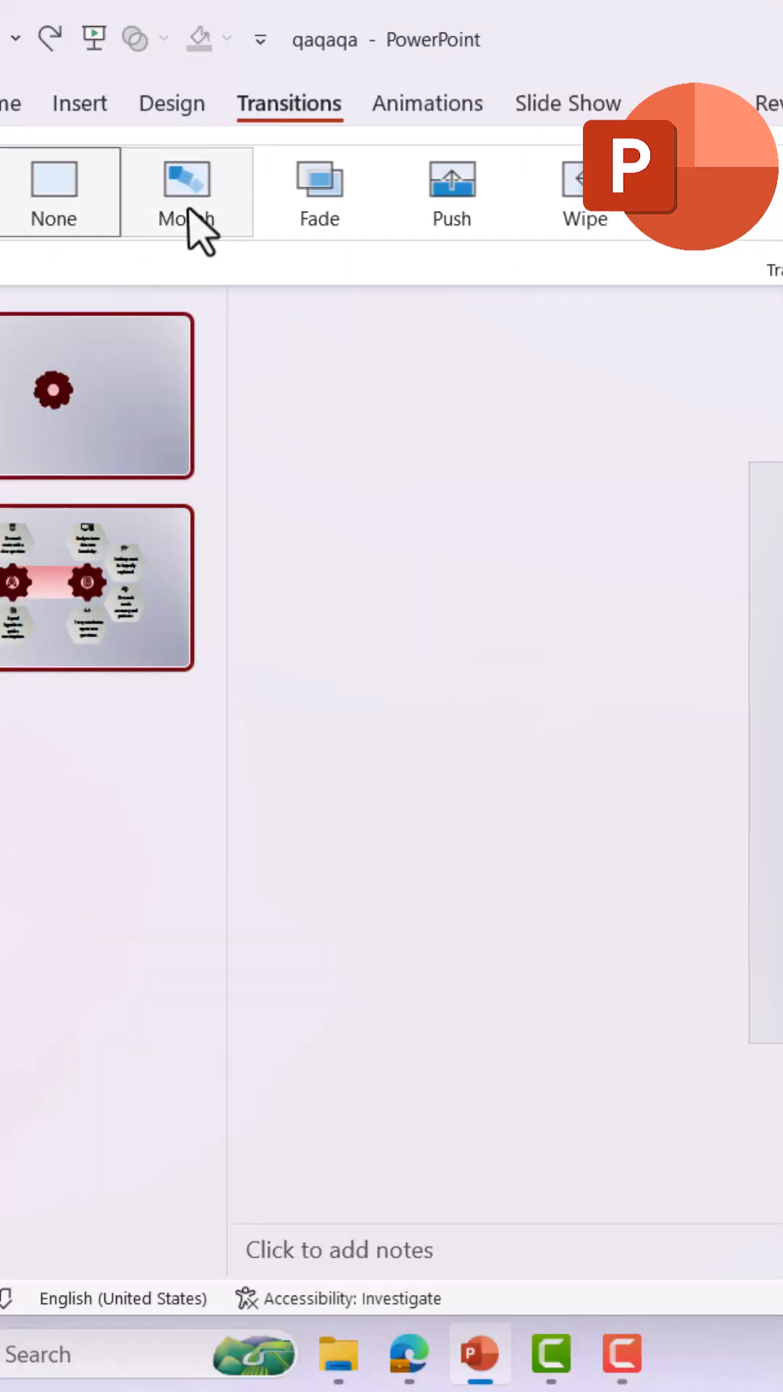